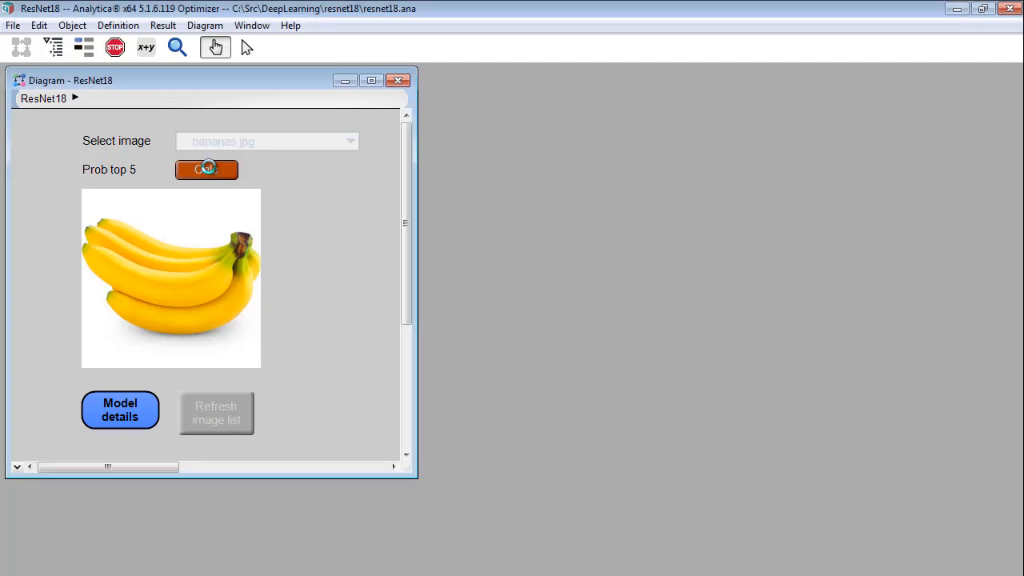
Step: Classify bananas.jpg (97.5% banana), then switch the selected image through firetruck.jpg to lawn mower.jpg
{"action": "left_click", "coordinate": [207, 169]}
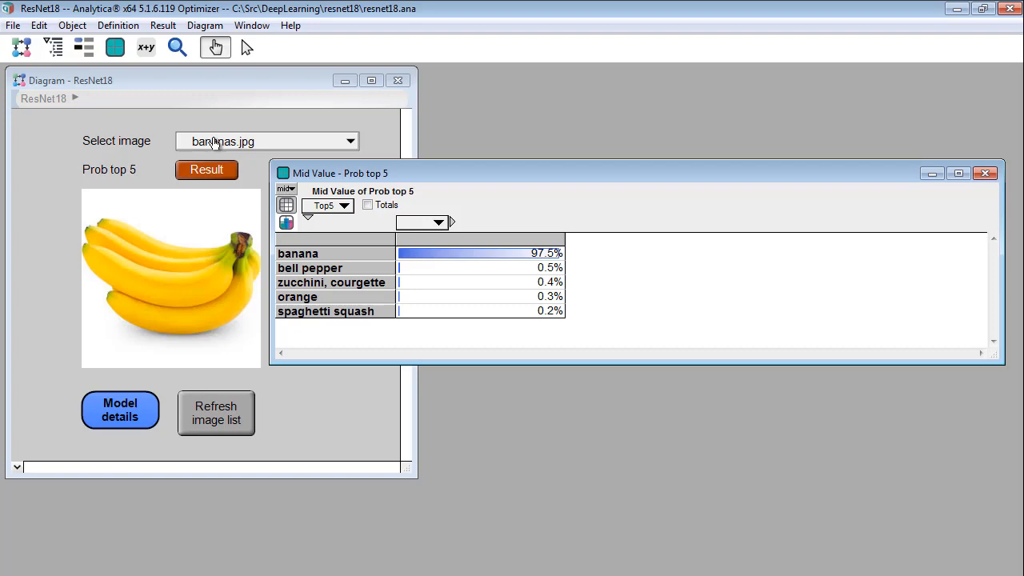
{"action": "left_click", "coordinate": [349, 141]}
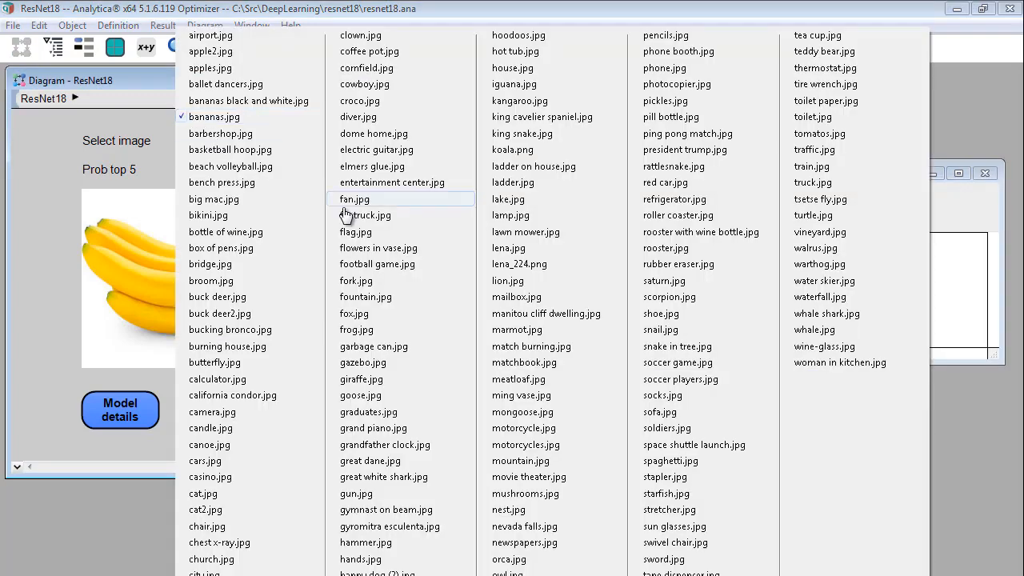
{"action": "left_click", "coordinate": [206, 170]}
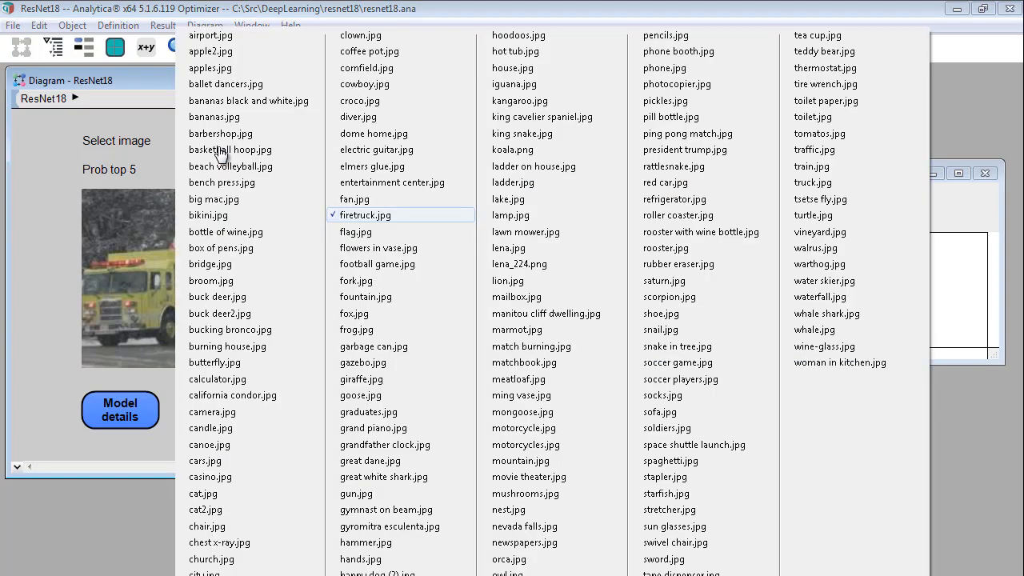
{"action": "left_click", "coordinate": [526, 232]}
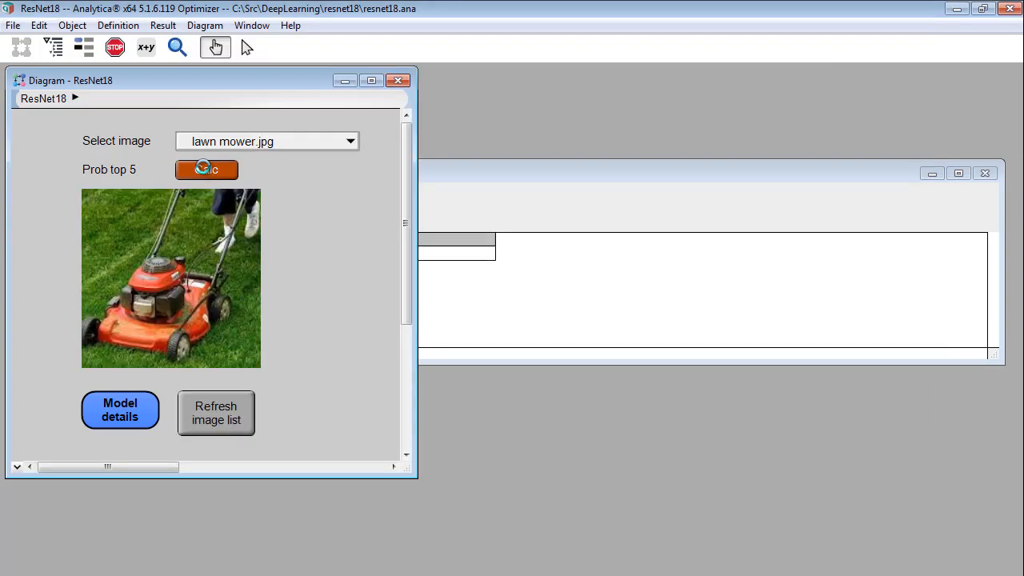
Step: Classify soccer game.jpg (42.5% soccer ball), then the warthog image, and pick the next sample image
{"action": "left_click", "coordinate": [206, 169]}
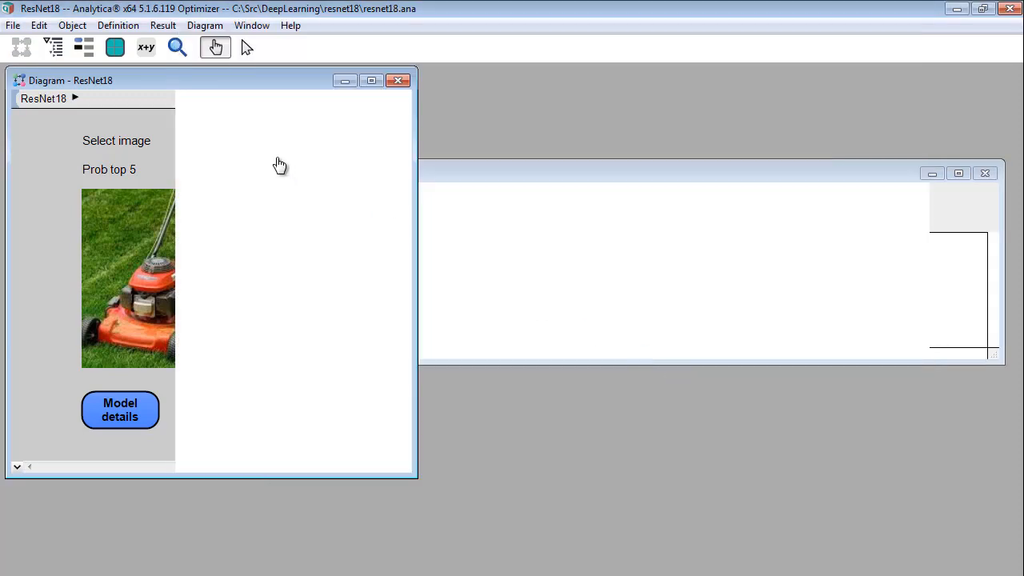
{"action": "left_click", "coordinate": [206, 169]}
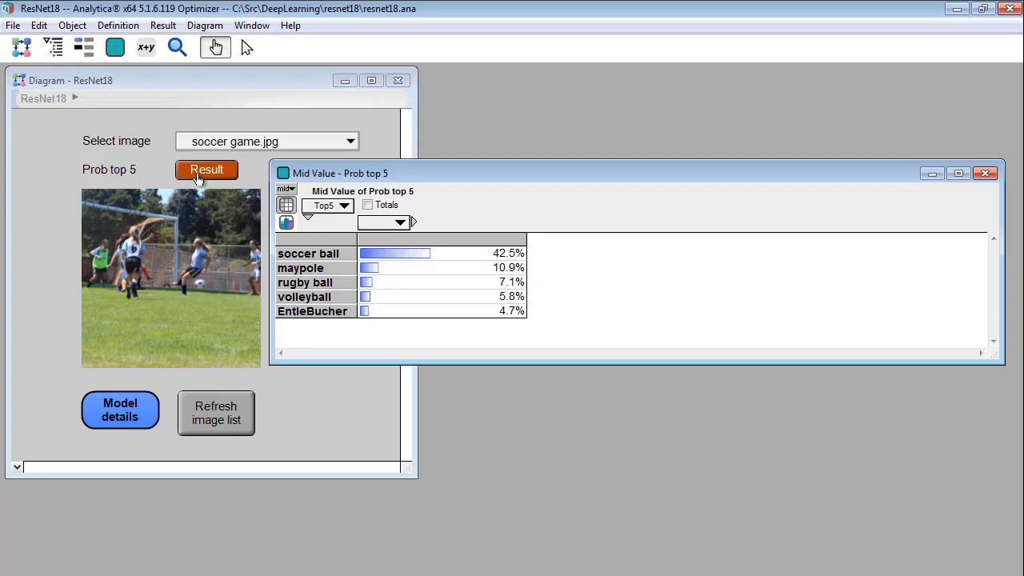
{"action": "mouse_move", "coordinate": [208, 142]}
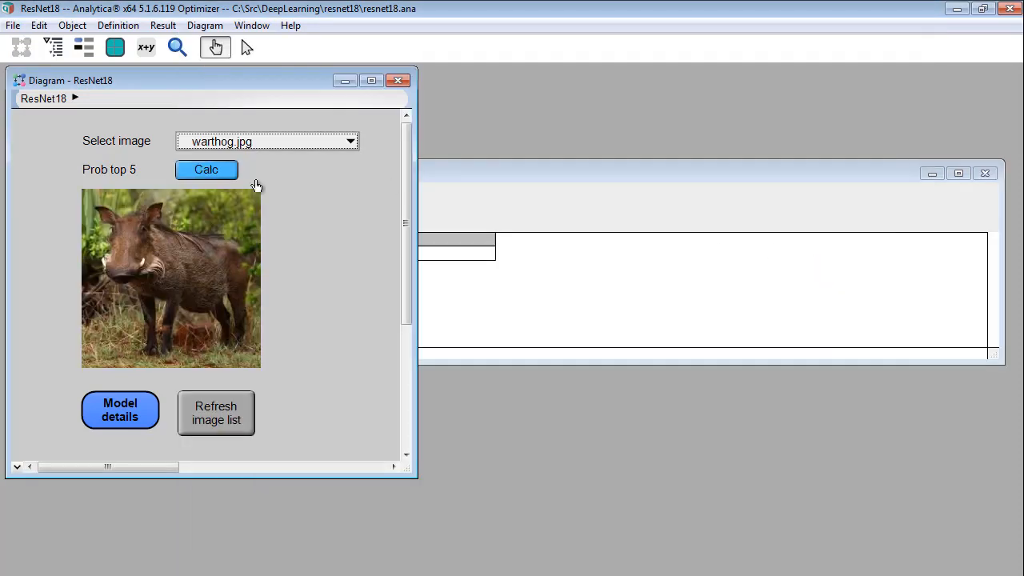
{"action": "left_click", "coordinate": [206, 170]}
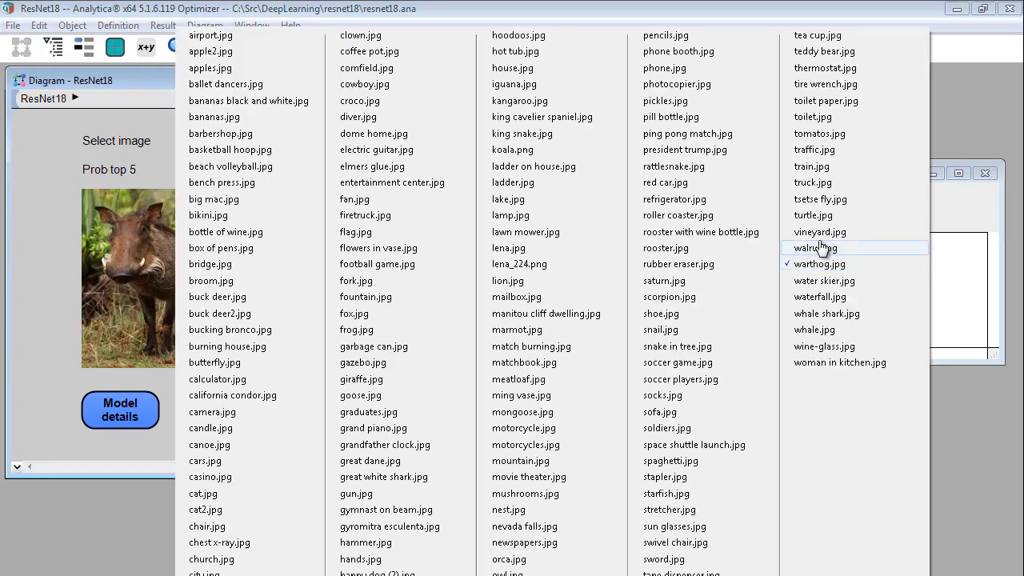
{"action": "left_click", "coordinate": [231, 166]}
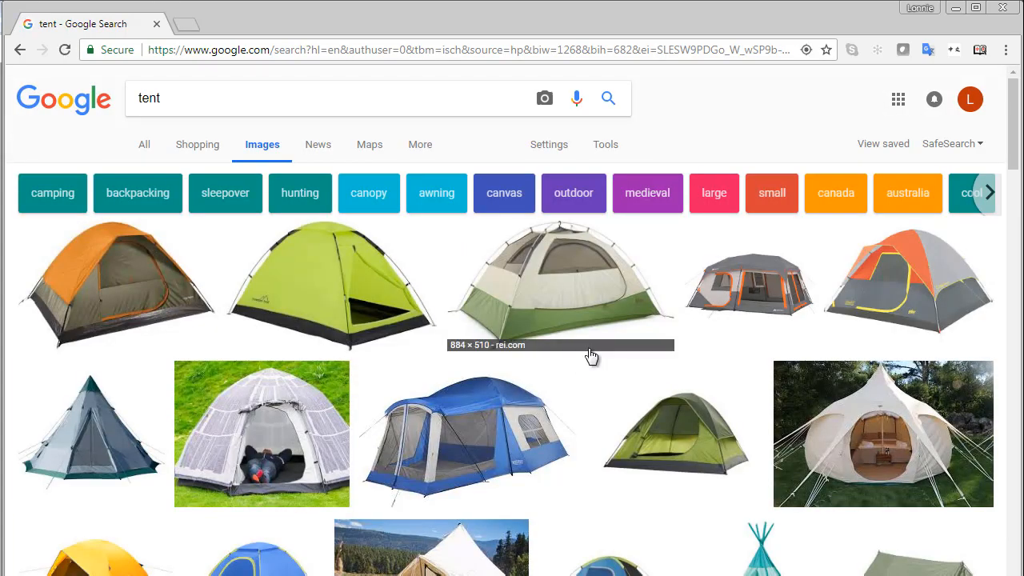
Step: Save the lakeside green tent photo from the Google Images results as tent.jpg
{"action": "scroll", "scroll_direction": "down", "scroll_amount": 3}
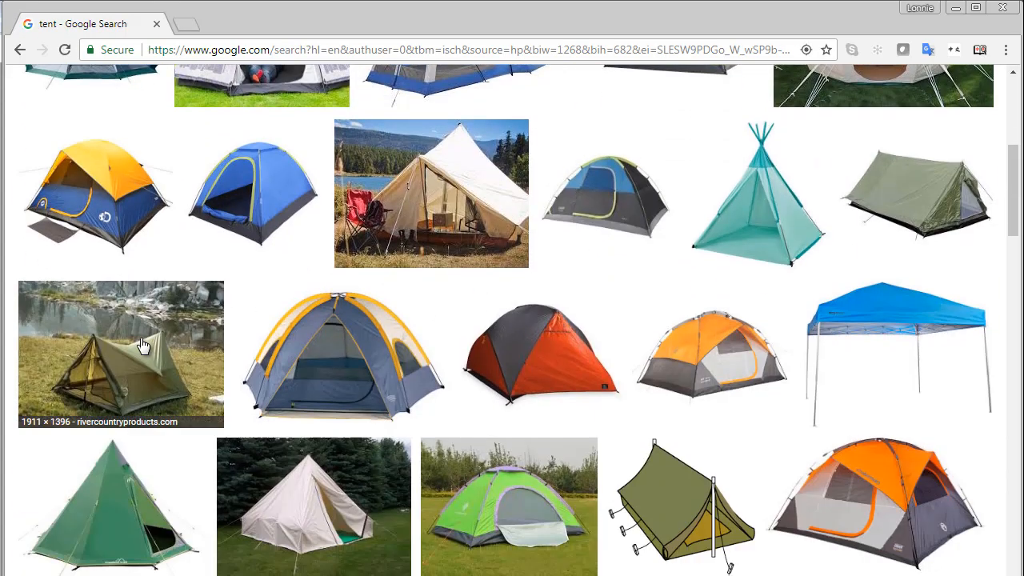
{"action": "right_click", "coordinate": [141, 344]}
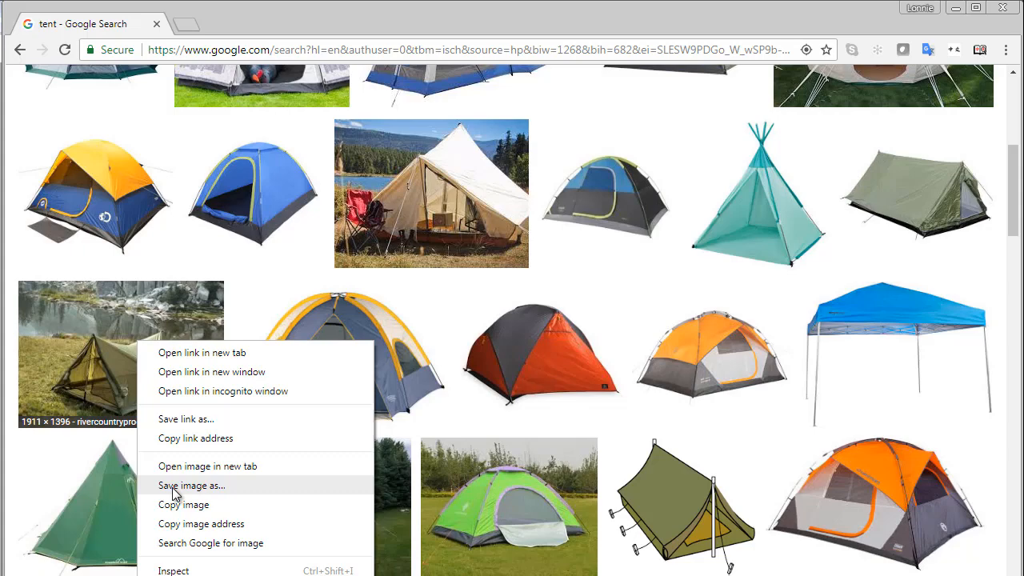
{"action": "left_click", "coordinate": [192, 485]}
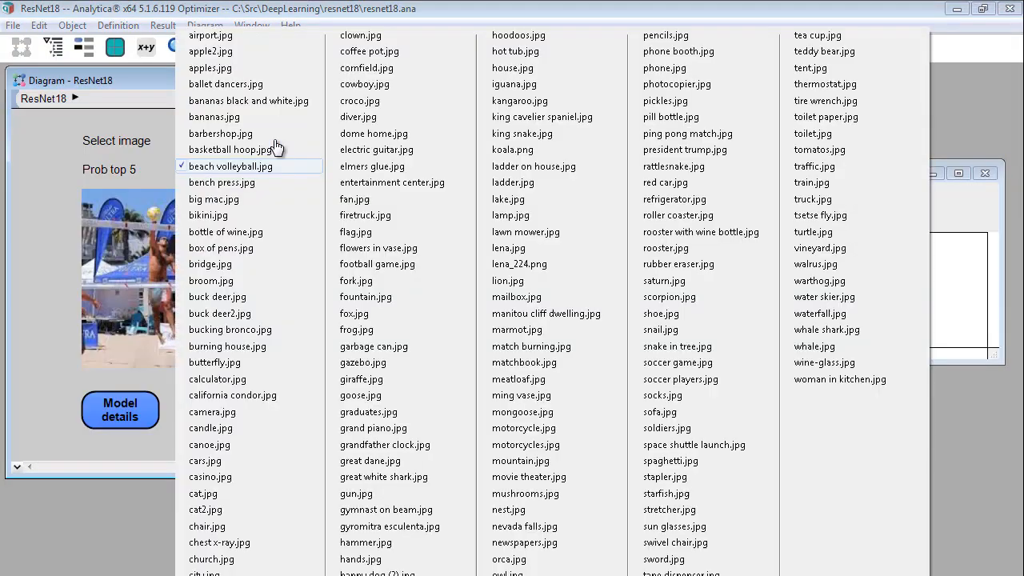
Step: Classify tent.jpg with ResNet18, giving 97.9% mountain tent
{"action": "left_click", "coordinate": [210, 141]}
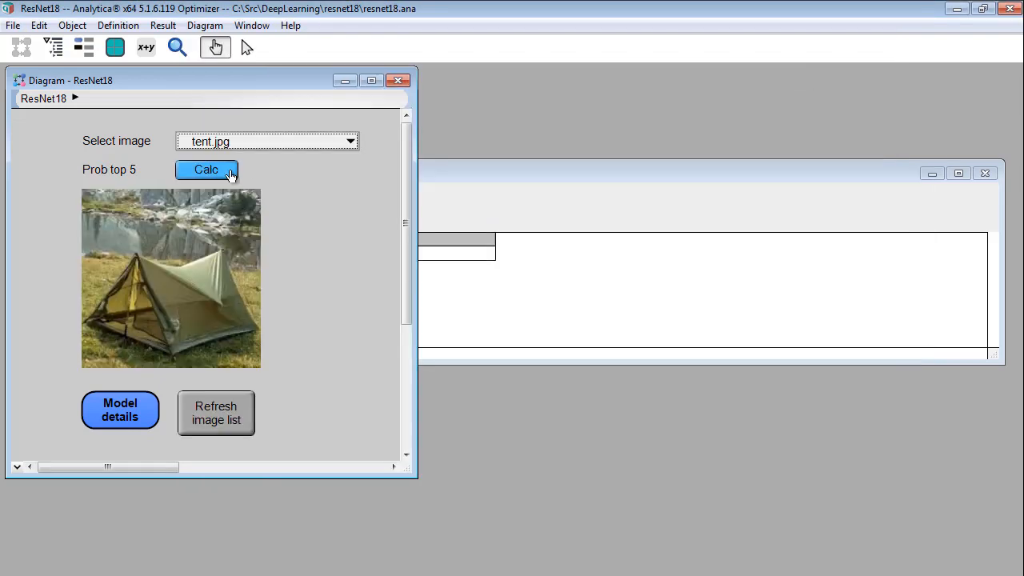
{"action": "left_click", "coordinate": [206, 169]}
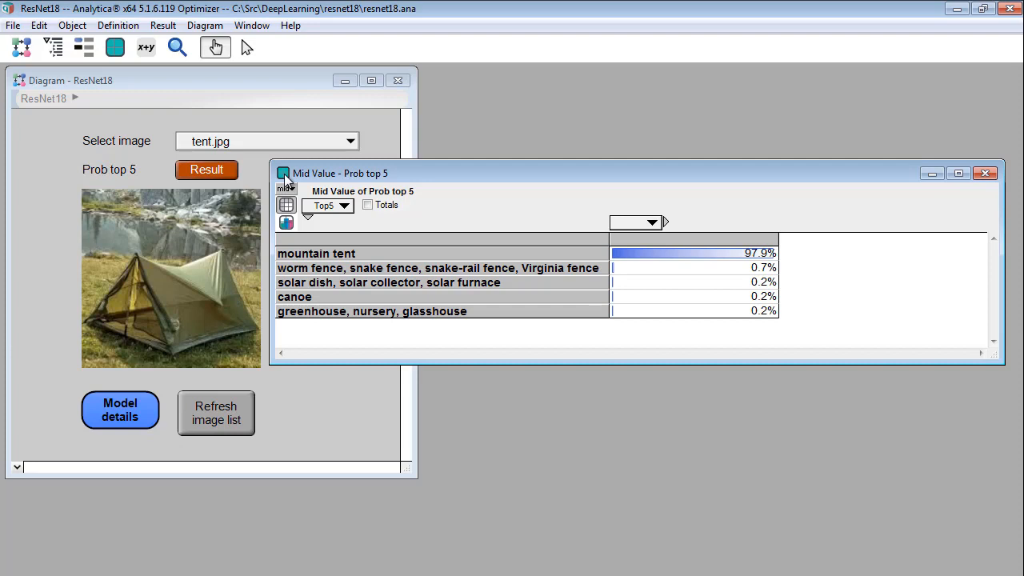
{"action": "left_click", "coordinate": [120, 410]}
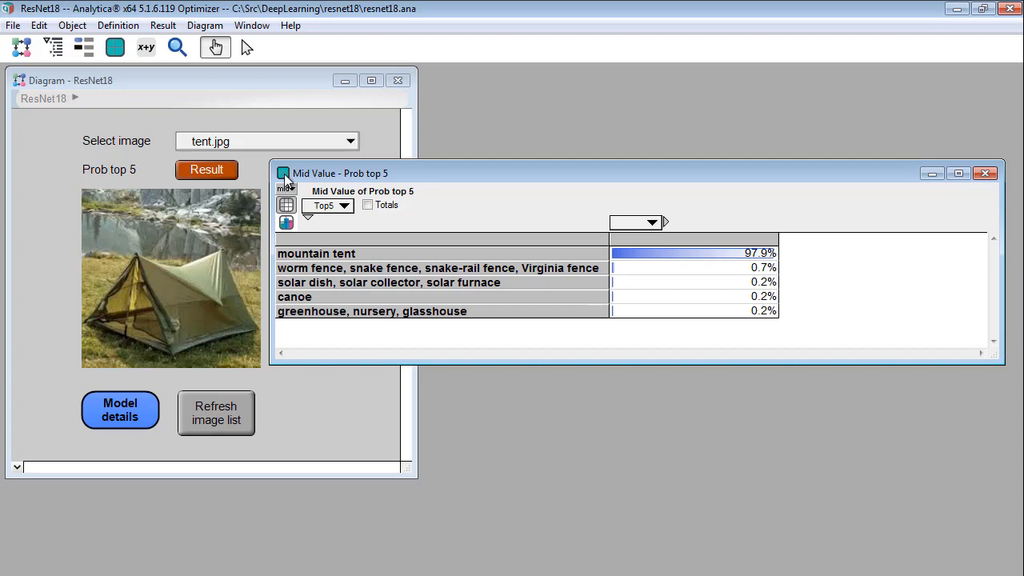
{"action": "left_click", "coordinate": [283, 173]}
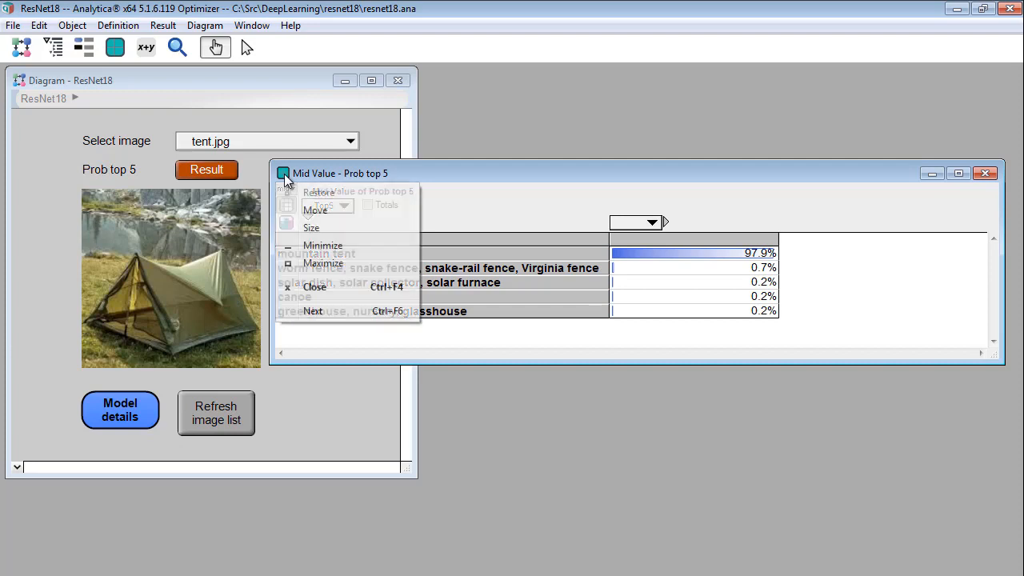
Step: Go into Model details, Image transformation, view the image node's ReadImageFile definition and the sized_image tensor
{"action": "left_click", "coordinate": [120, 409]}
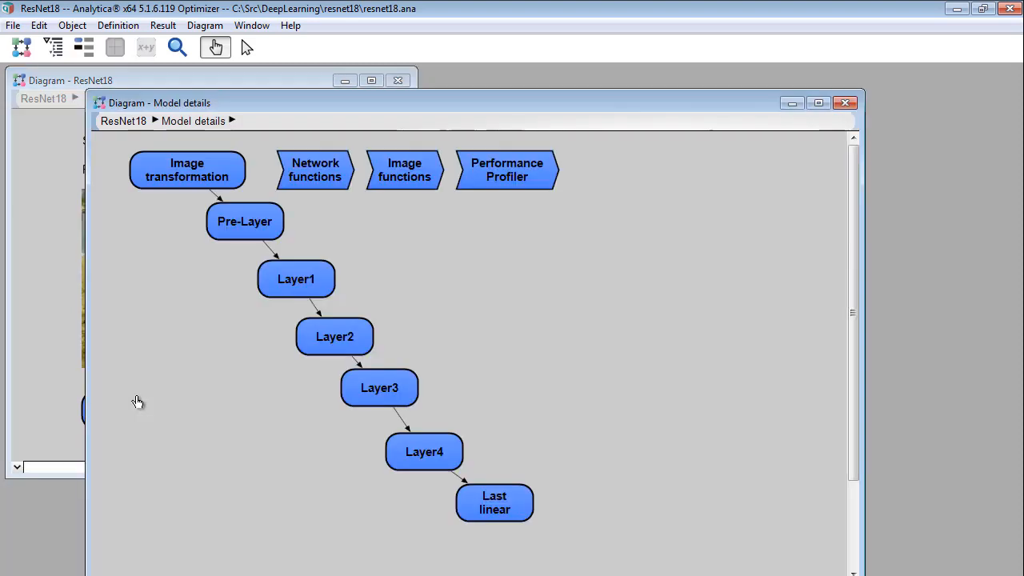
{"action": "mouse_move", "coordinate": [138, 405]}
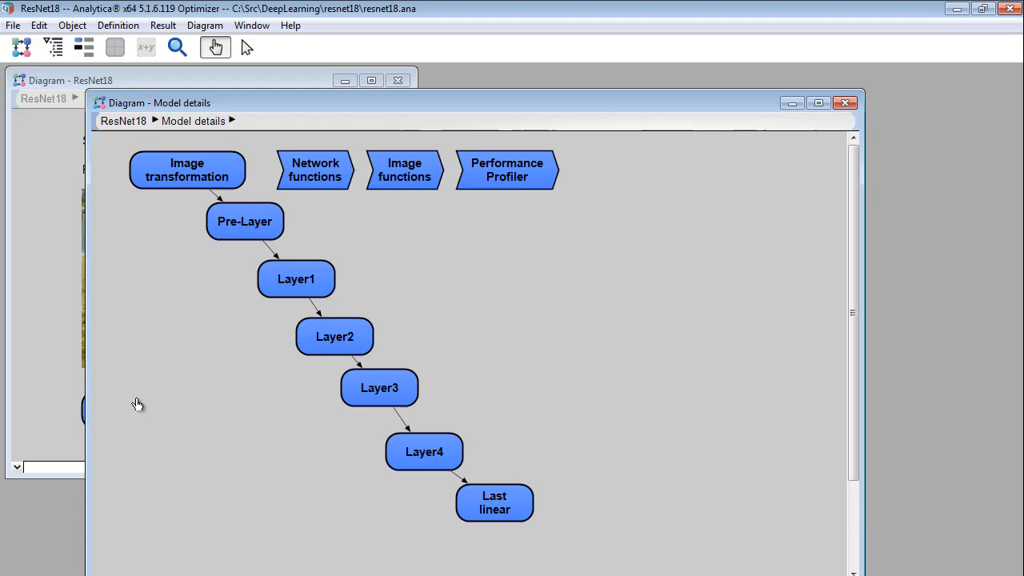
{"action": "mouse_move", "coordinate": [152, 304]}
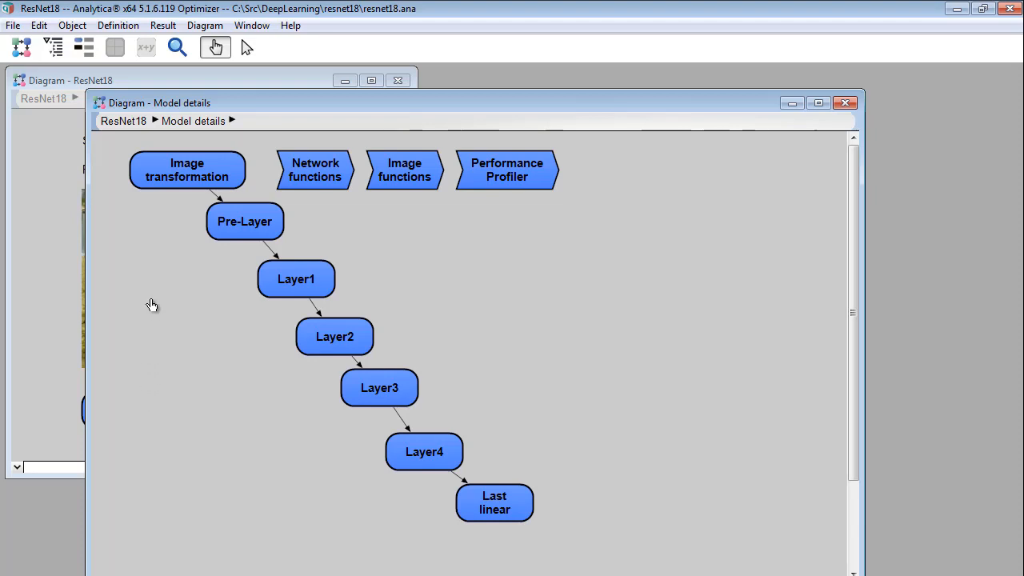
{"action": "double_click", "coordinate": [187, 170]}
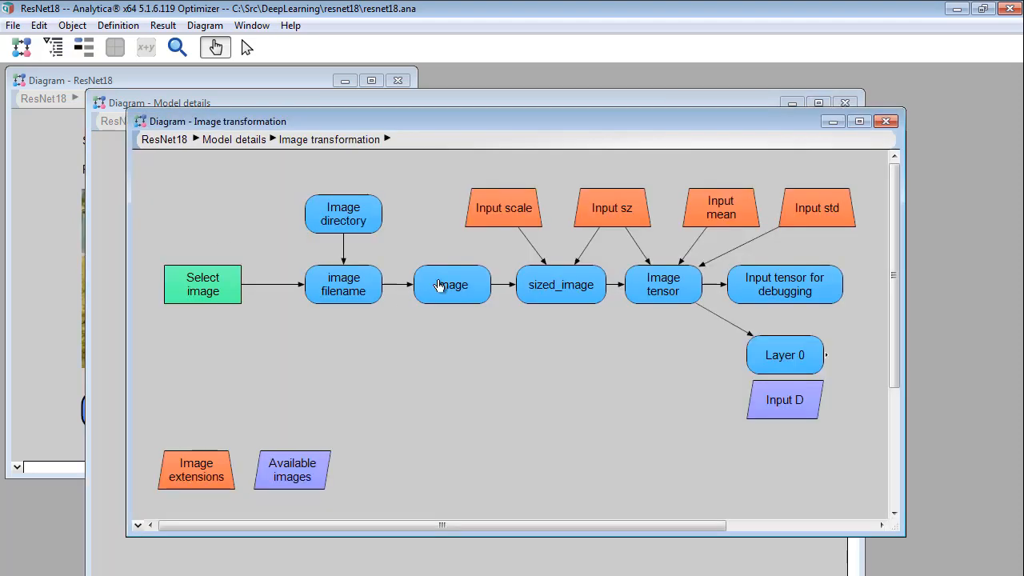
{"action": "left_click", "coordinate": [452, 284]}
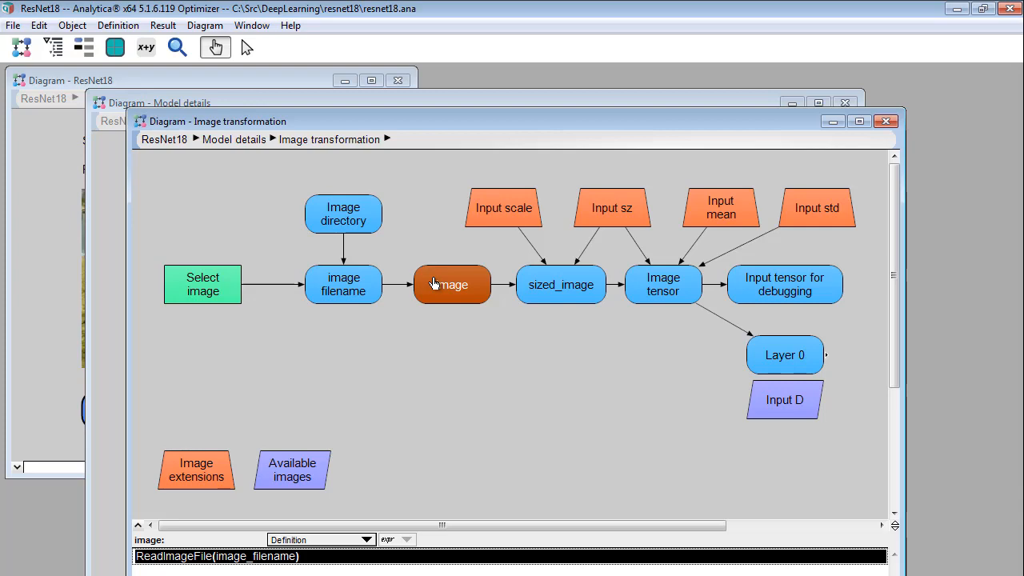
{"action": "mouse_move", "coordinate": [527, 278]}
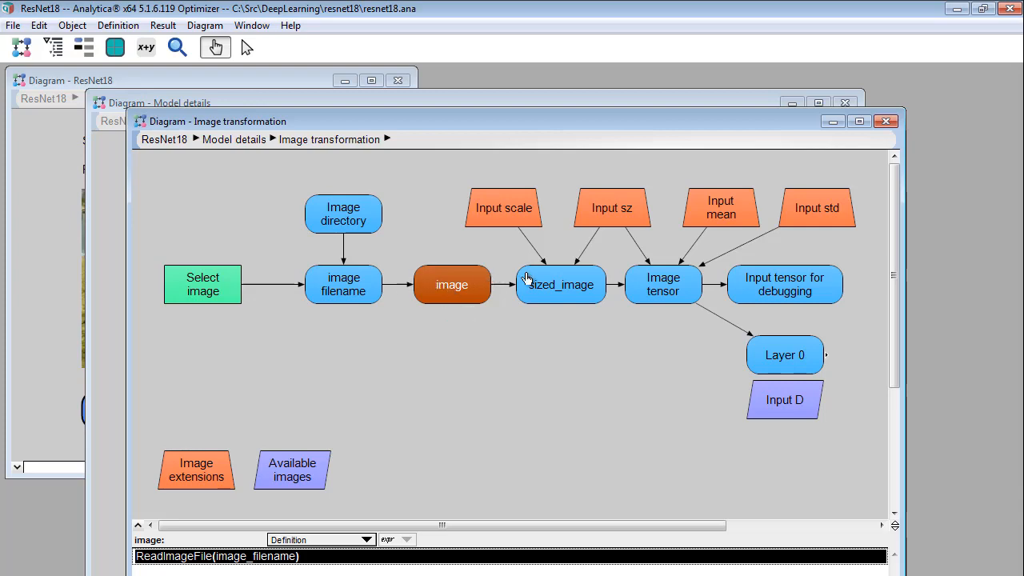
{"action": "left_click", "coordinate": [663, 284]}
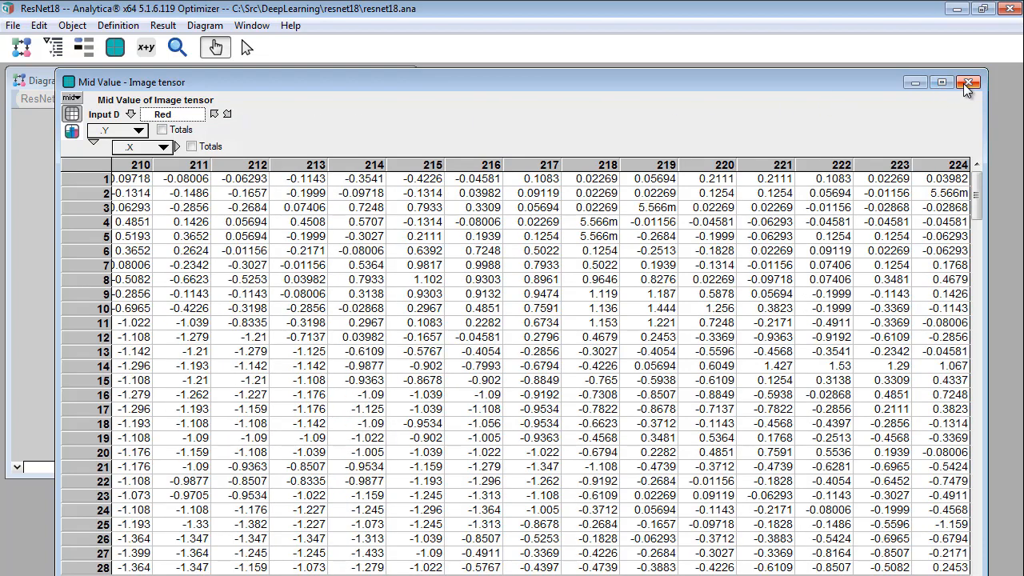
Step: Close the Image tensor table and Image transformation diagram and go into the Pre-Layer module
{"action": "left_click", "coordinate": [968, 82]}
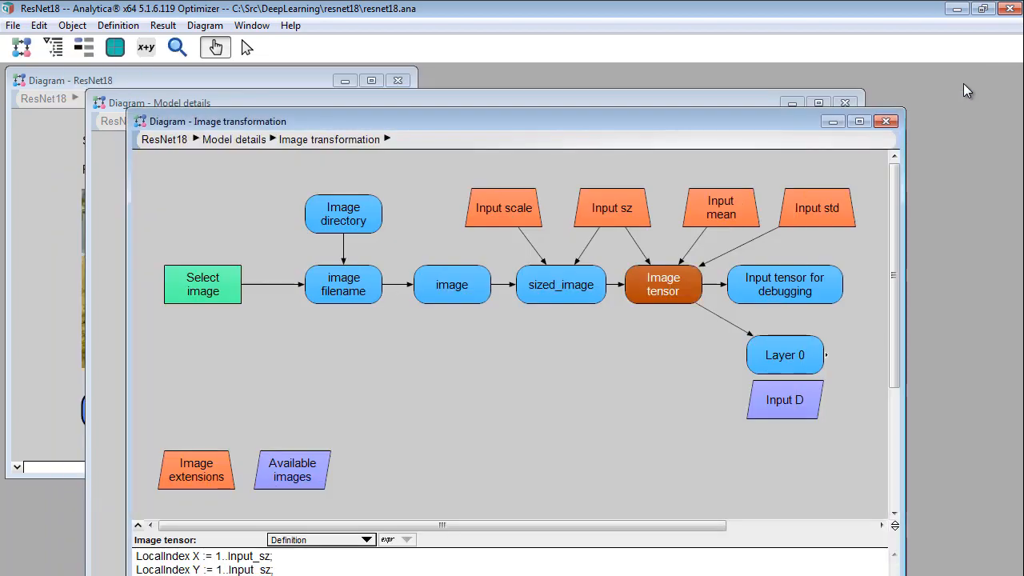
{"action": "left_click", "coordinate": [886, 120]}
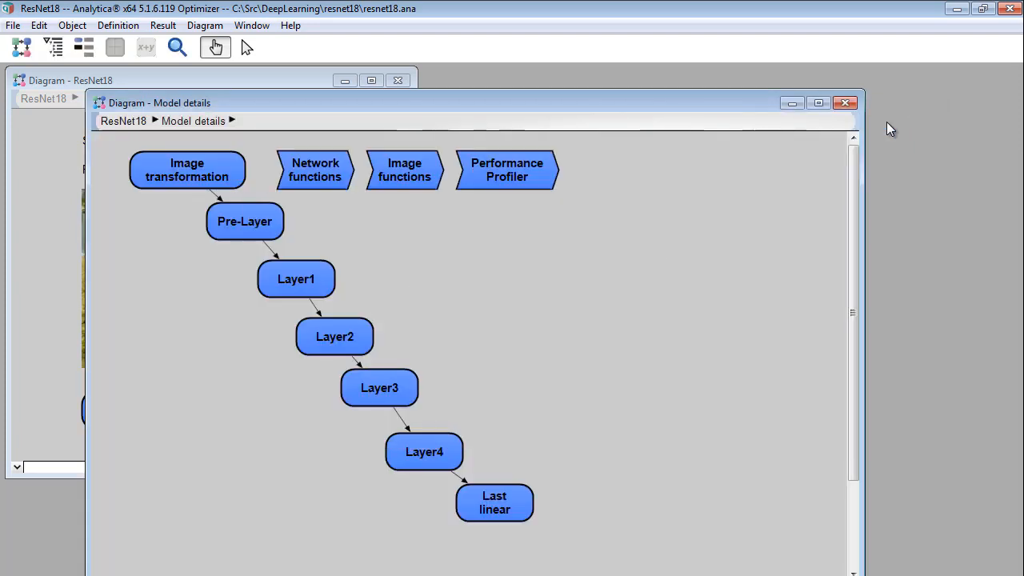
{"action": "left_click", "coordinate": [245, 222]}
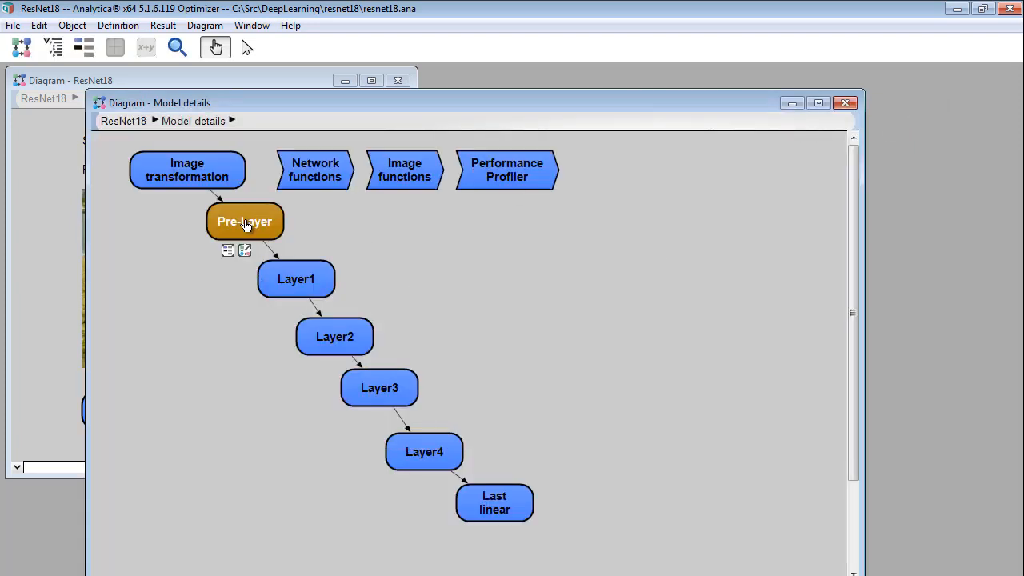
{"action": "double_click", "coordinate": [244, 222]}
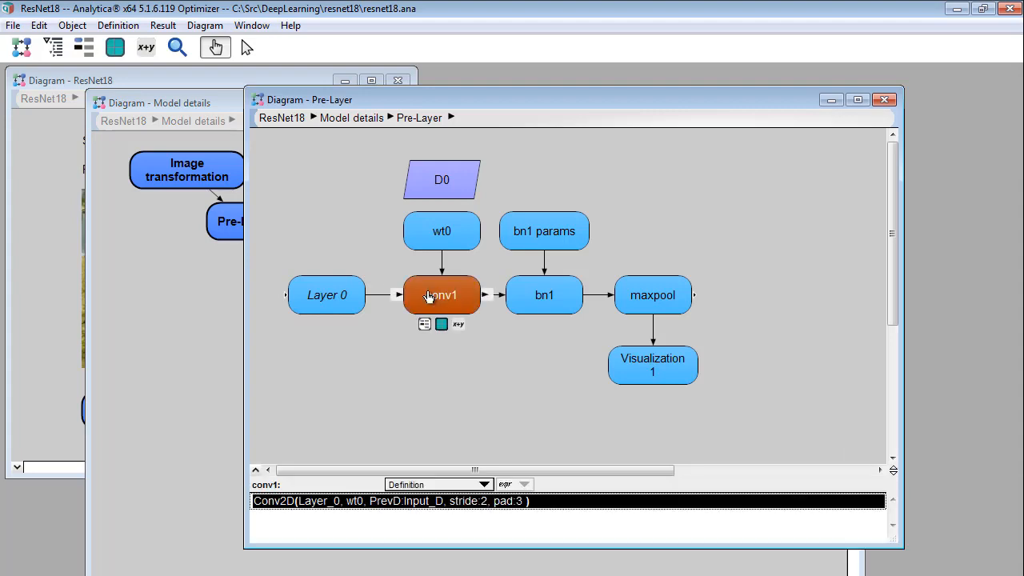
Step: Inspect the conv1 Conv2D call and maxpool formula, then show the Visualization 1 activation images
{"action": "left_click", "coordinate": [545, 295]}
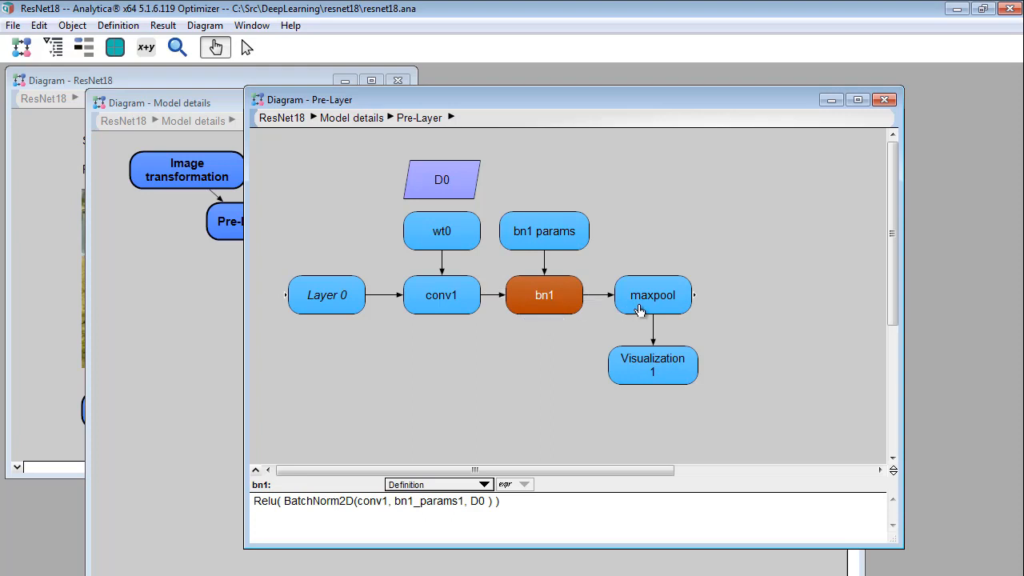
{"action": "left_click", "coordinate": [653, 295]}
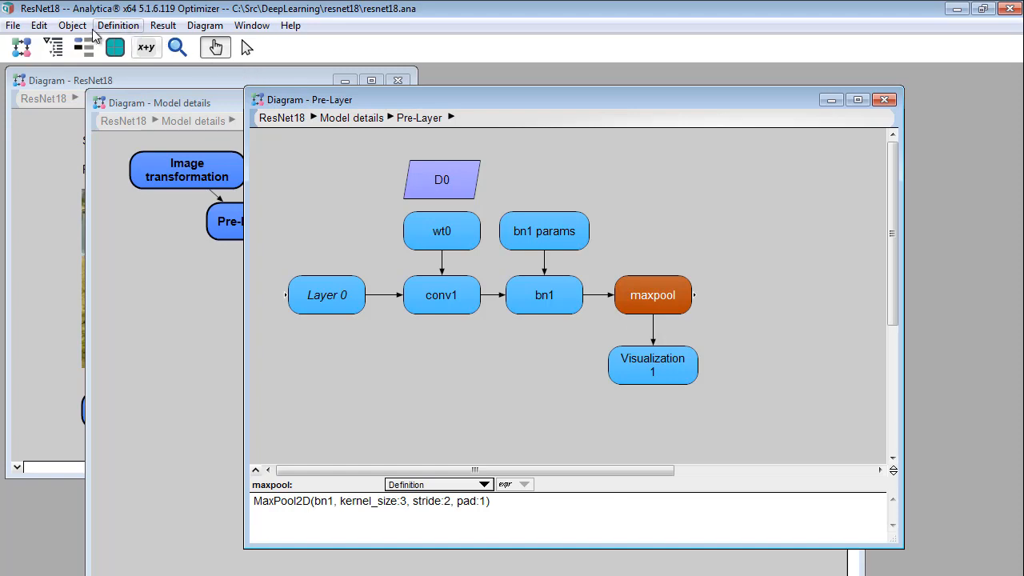
{"action": "left_click", "coordinate": [114, 48]}
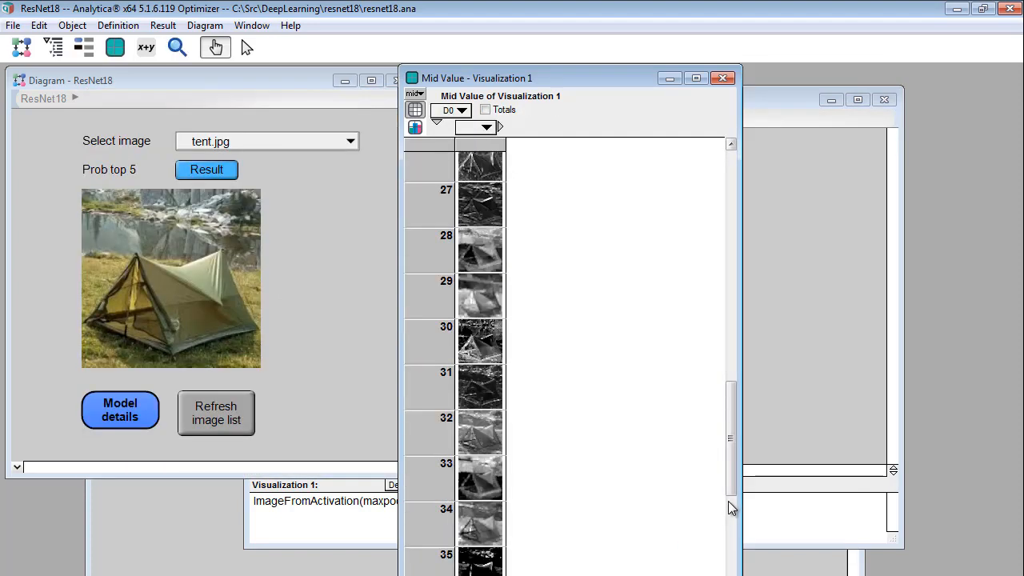
Step: Scroll the activation images, then compare the bn1, maxpool and conv1 formulas in the Pre-Layer diagram
{"action": "scroll", "scroll_direction": "down", "scroll_amount": 3}
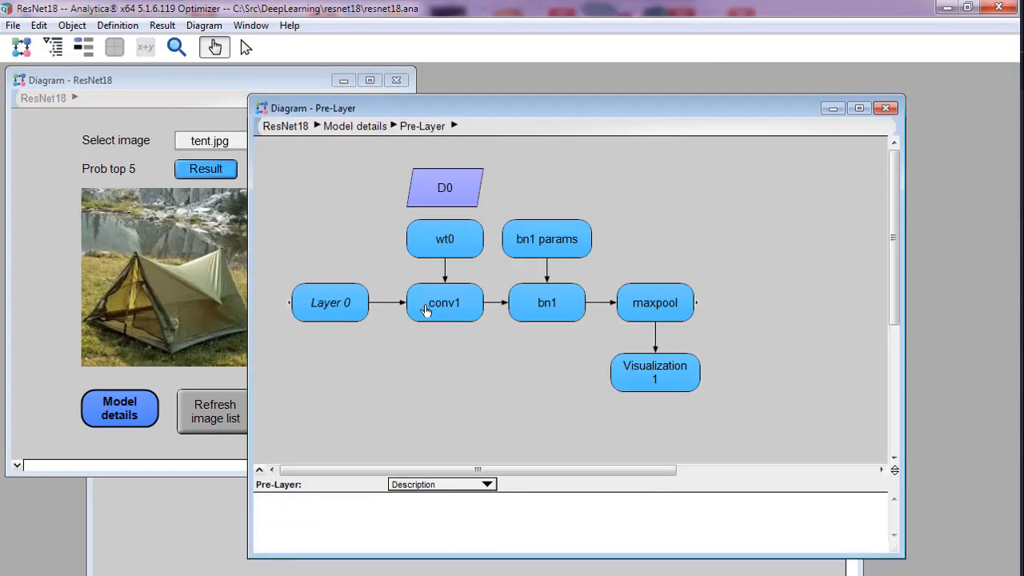
{"action": "left_click", "coordinate": [546, 302]}
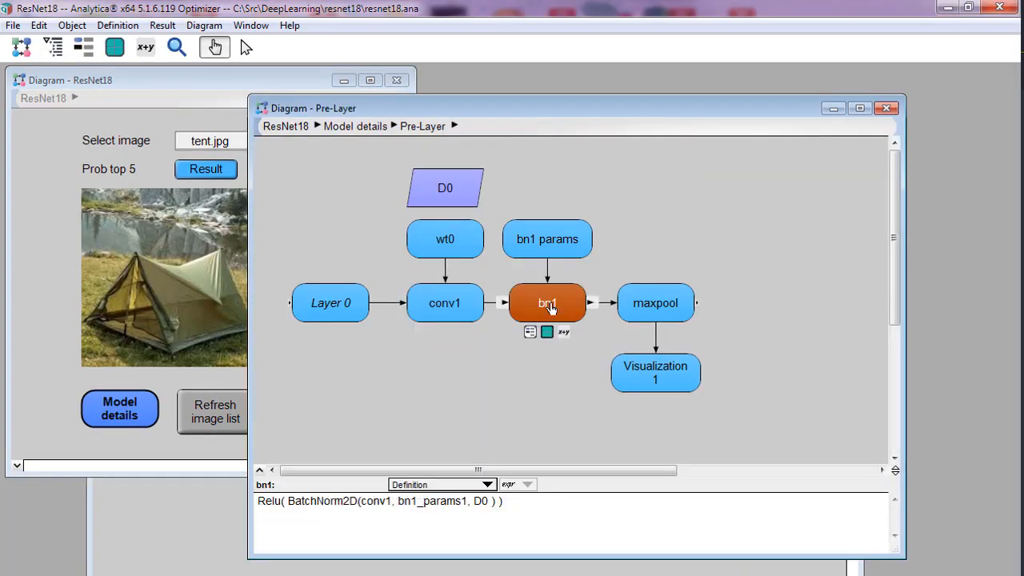
{"action": "left_click", "coordinate": [655, 303]}
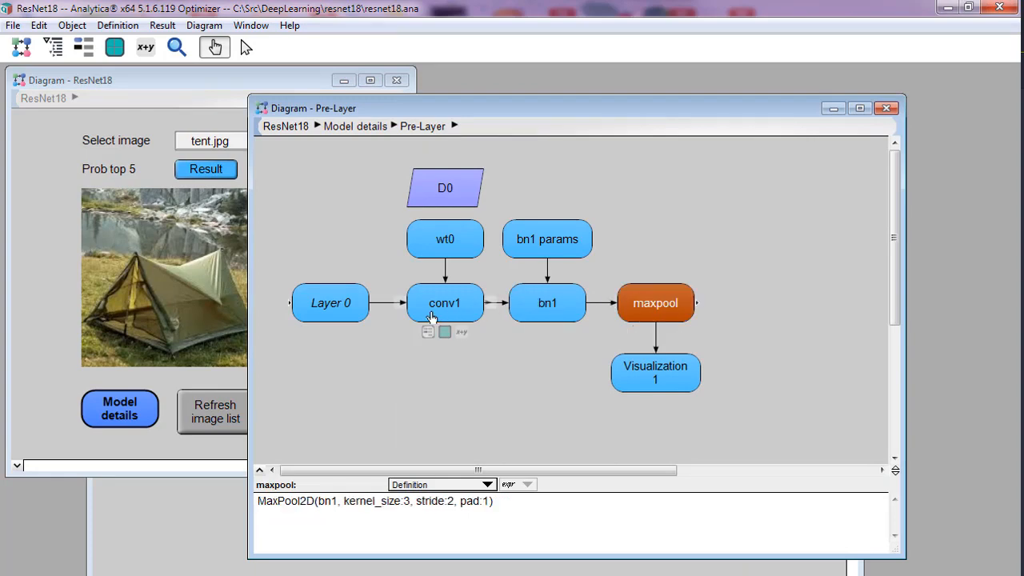
{"action": "left_click", "coordinate": [445, 302]}
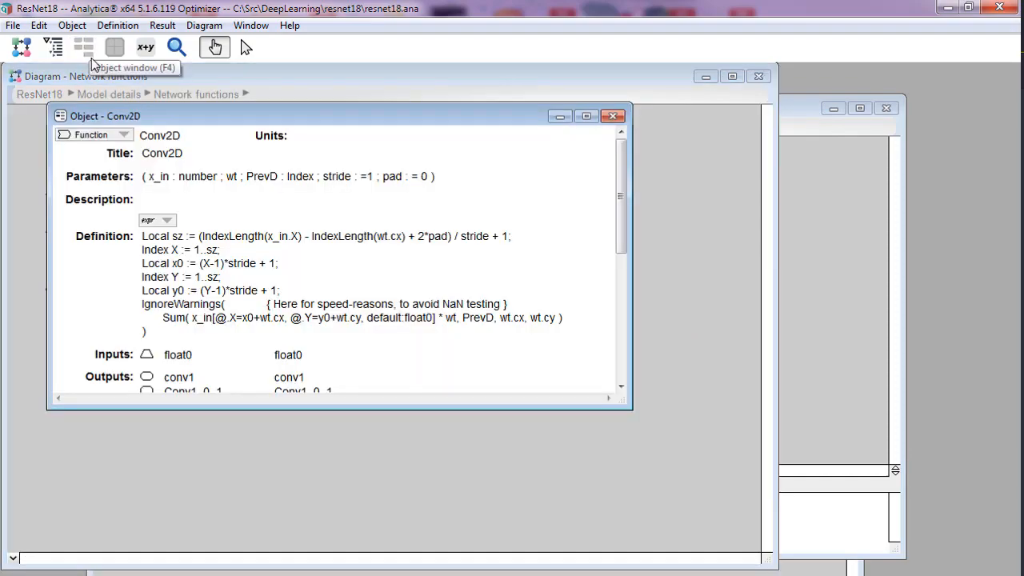
{"action": "mouse_move", "coordinate": [125, 124]}
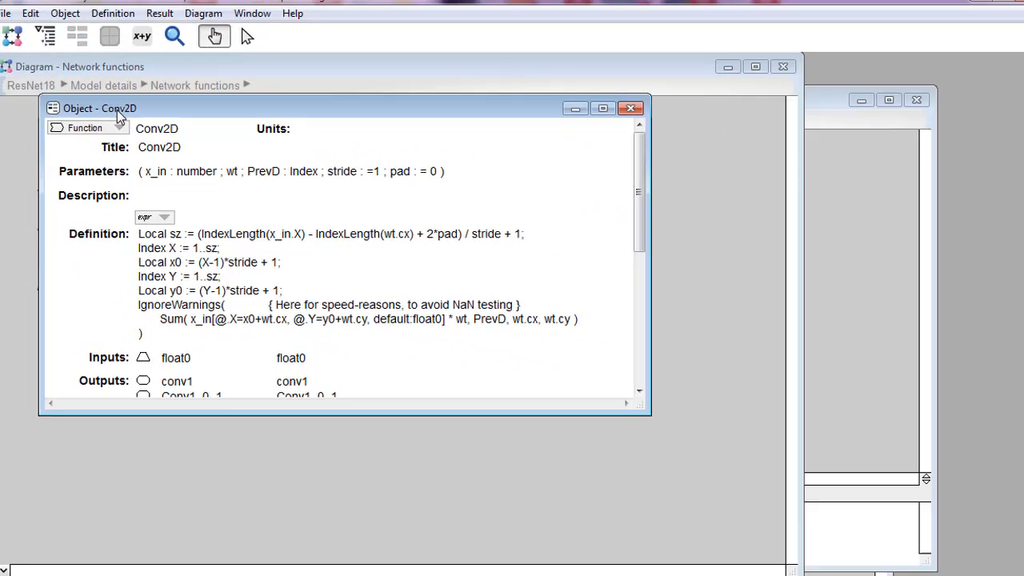
Step: Close the Conv2D function window to return to the ResNet18 main diagram
{"action": "left_click", "coordinate": [630, 108]}
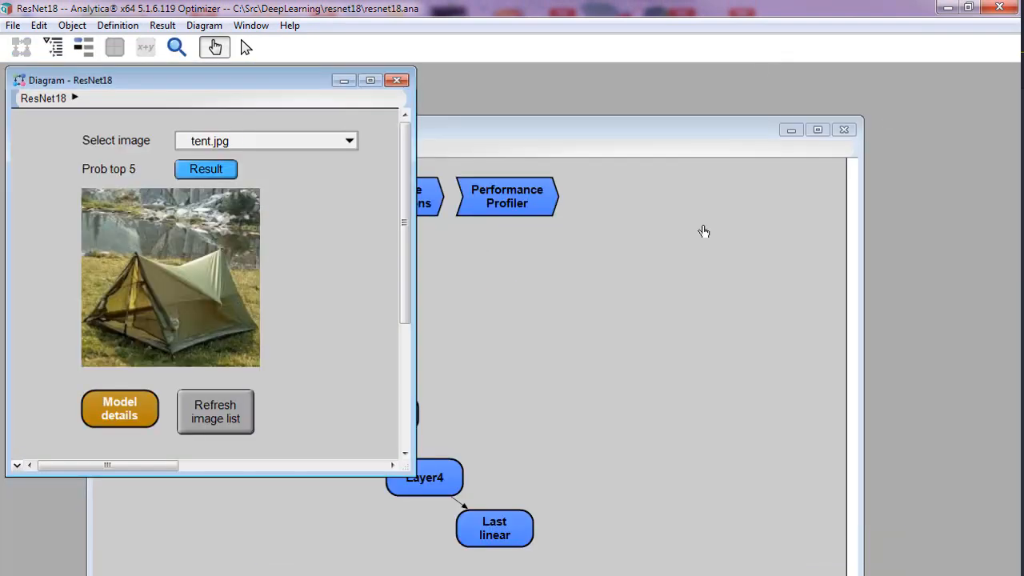
Step: Navigate Model details to Layer2 and go into the BasicBlock2_0 diagram
{"action": "left_click", "coordinate": [119, 409]}
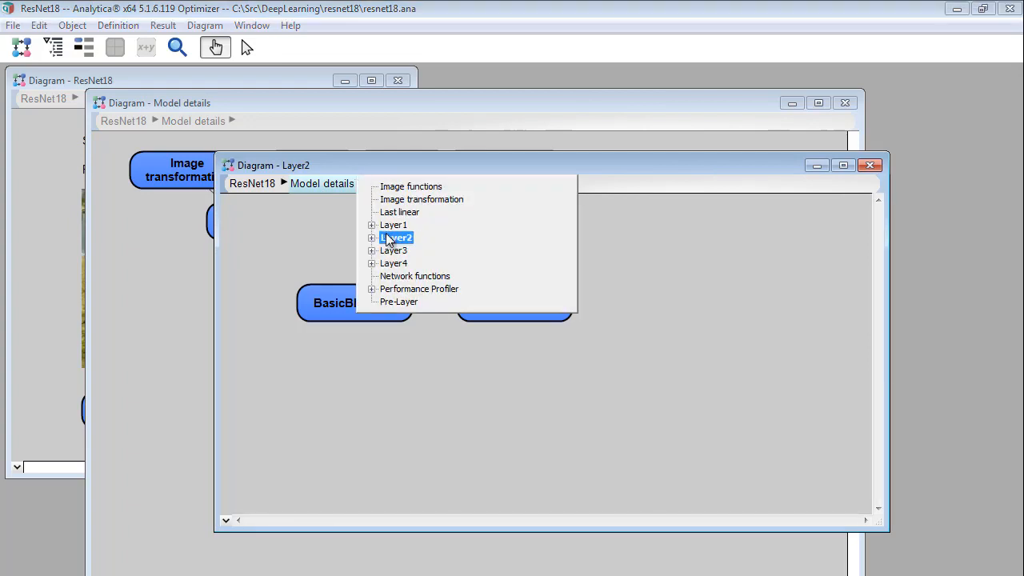
{"action": "left_click", "coordinate": [396, 237]}
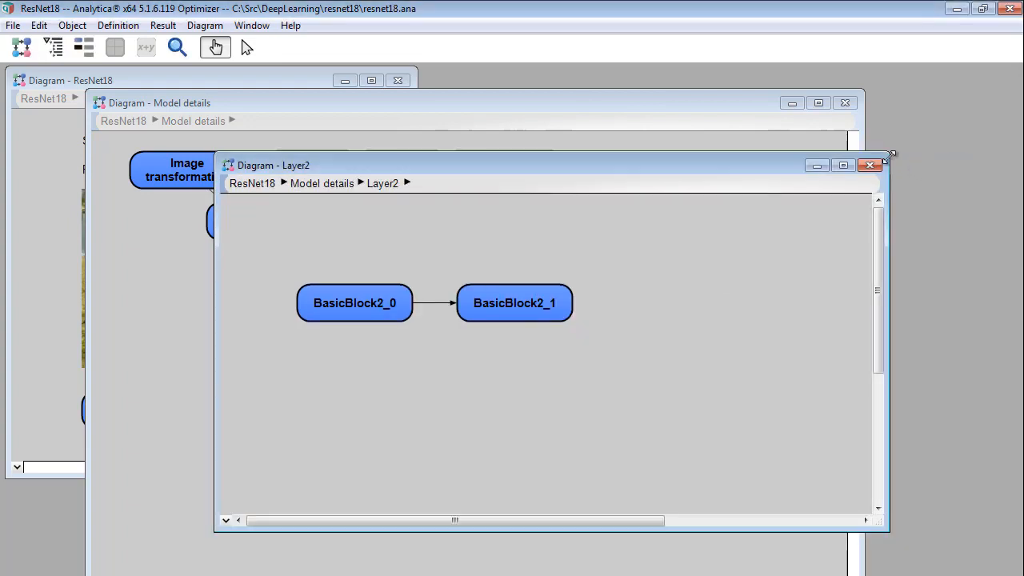
{"action": "double_click", "coordinate": [355, 303]}
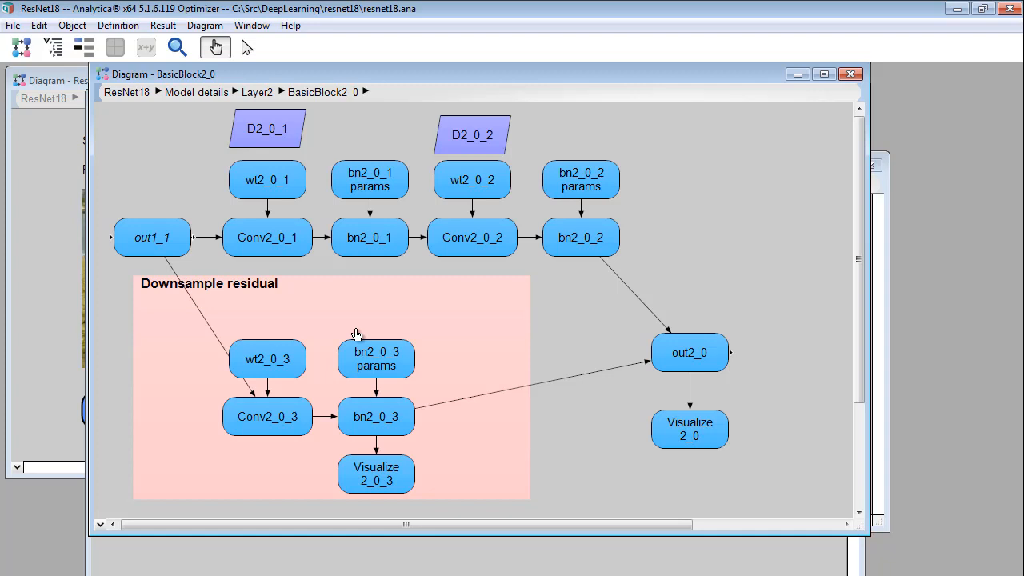
{"action": "mouse_move", "coordinate": [628, 290]}
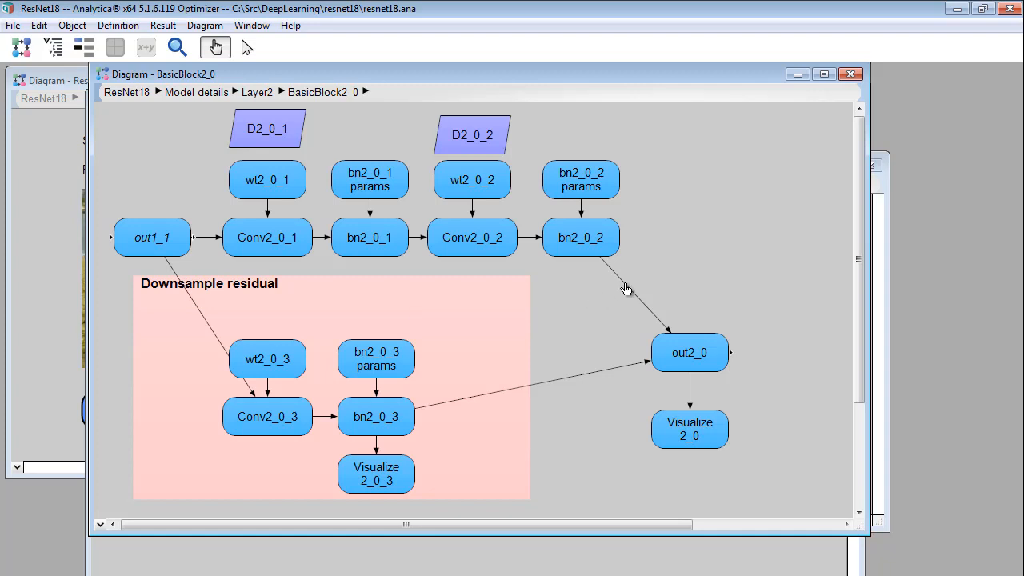
Step: Review the Conv2_0_1, bn2_0_1, bn2_0_2 and out2_0 formulas and the Visualize 2_0 activation images
{"action": "left_click", "coordinate": [267, 238]}
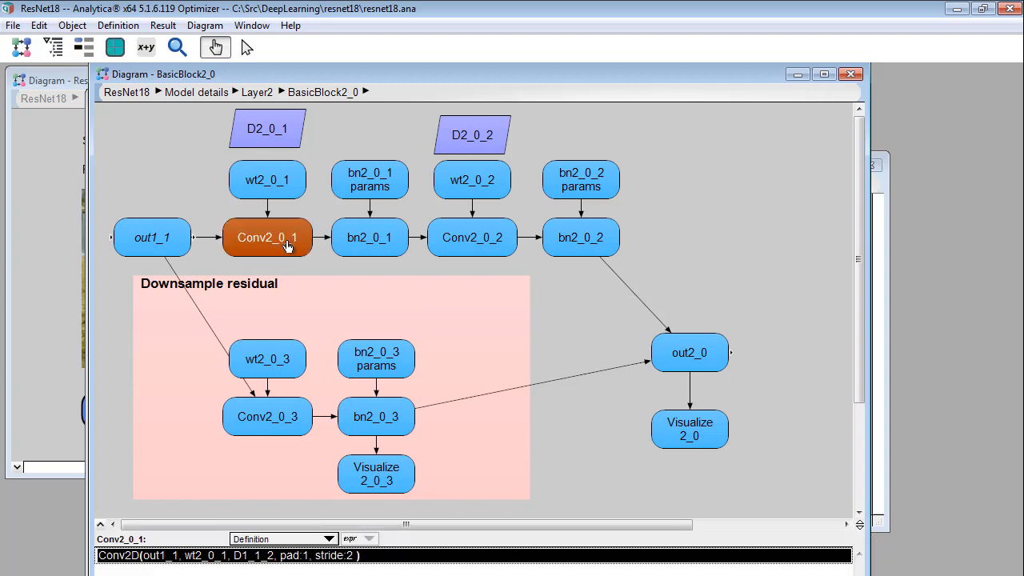
{"action": "left_click", "coordinate": [369, 237]}
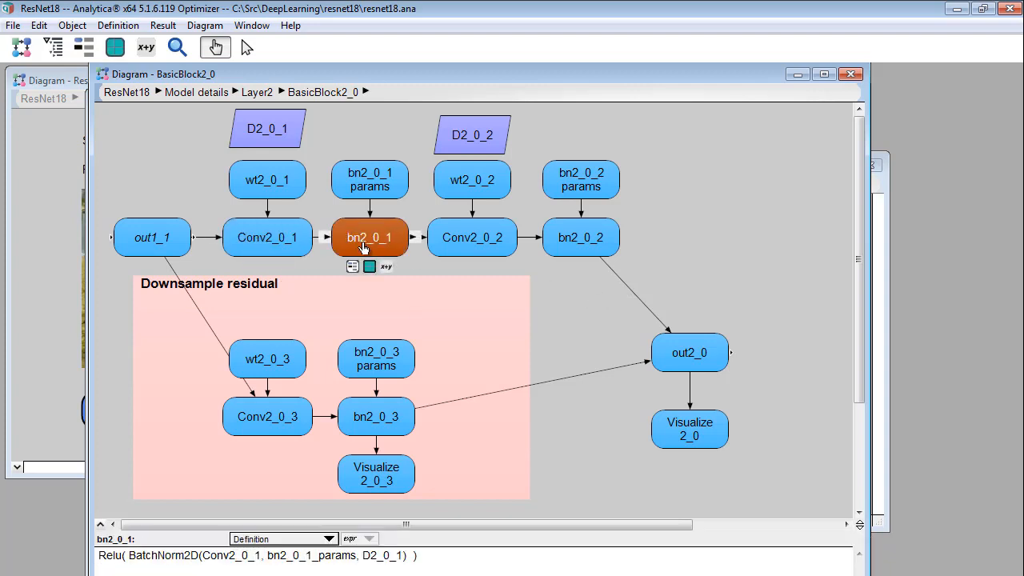
{"action": "left_click", "coordinate": [580, 238]}
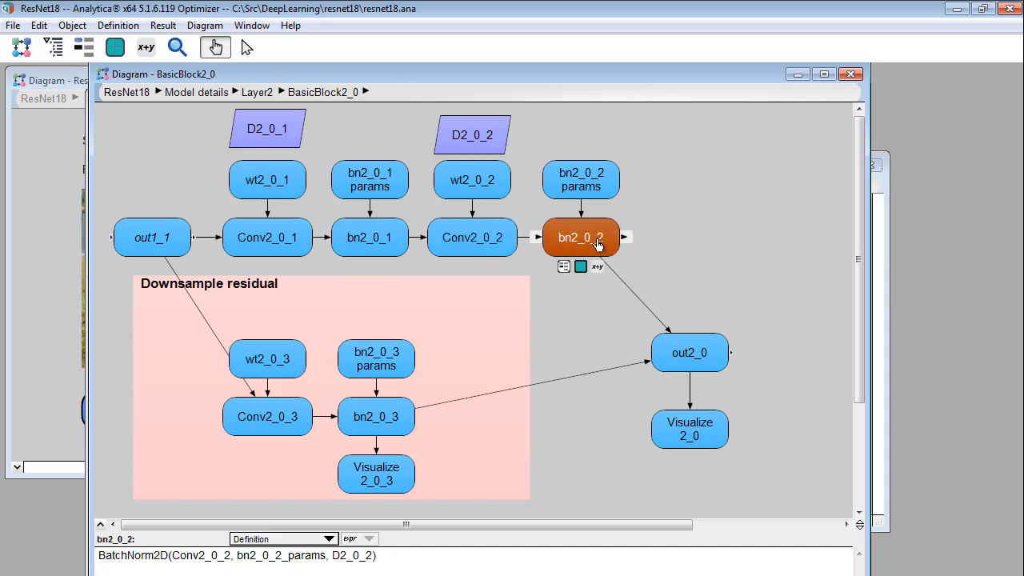
{"action": "left_click", "coordinate": [690, 353]}
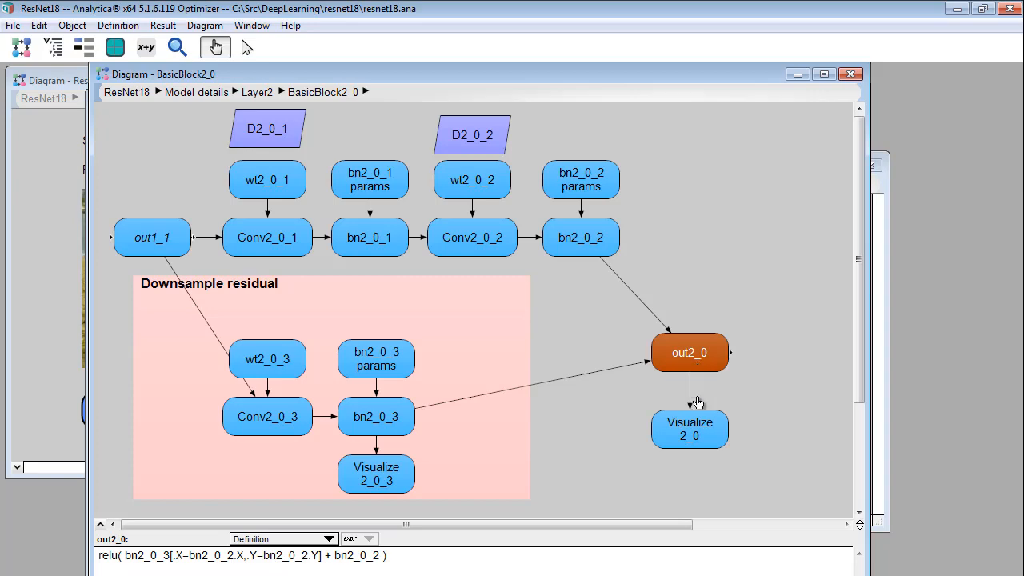
{"action": "double_click", "coordinate": [689, 429]}
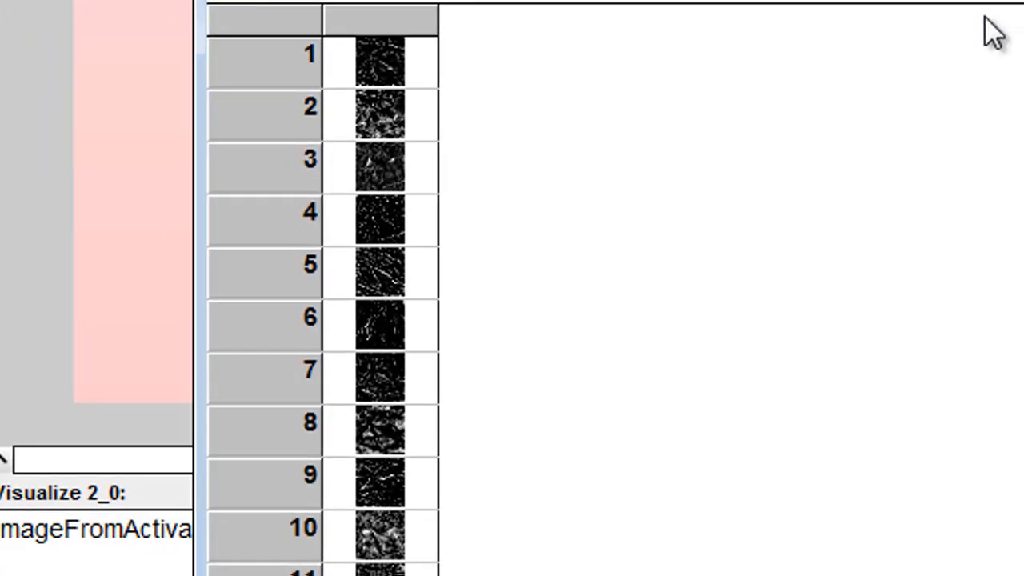
{"action": "scroll", "scroll_direction": "down", "scroll_amount": 3}
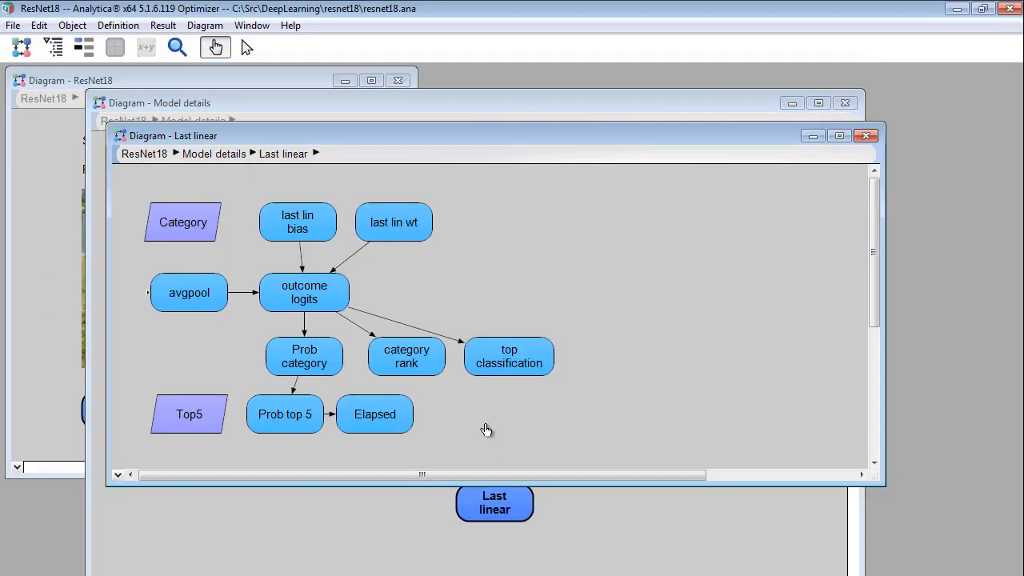
Step: Review the Prob category result table for tent.jpg, scrolling through categories like canoe and greenhouse near 0.22%
{"action": "double_click", "coordinate": [304, 356]}
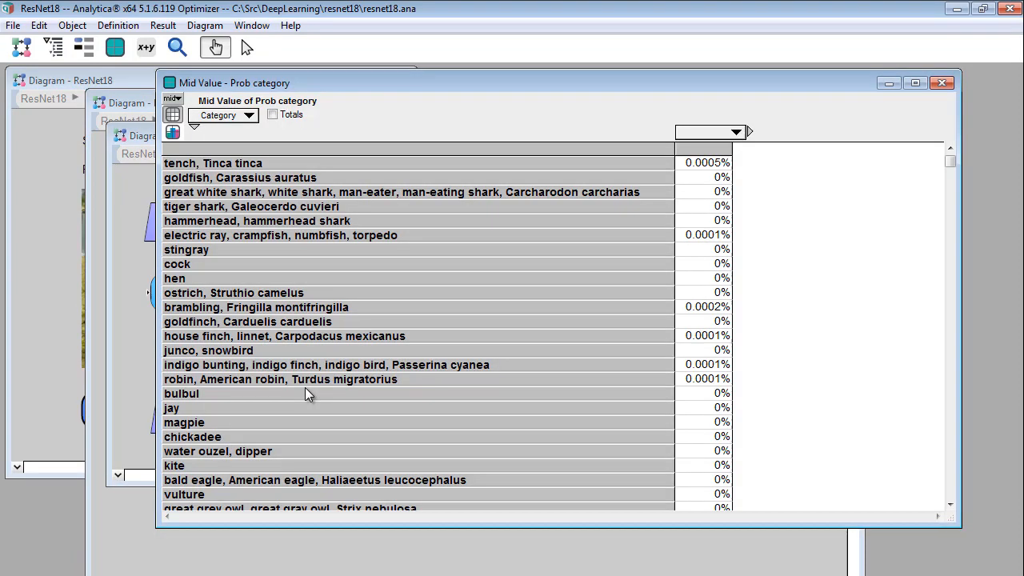
{"action": "scroll", "scroll_direction": "down", "scroll_amount": 3}
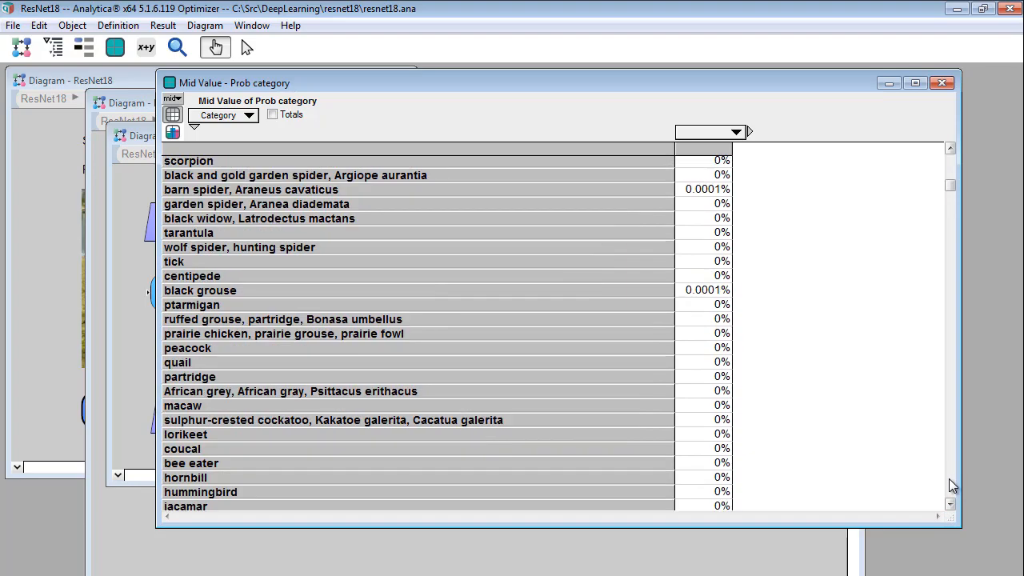
{"action": "scroll", "scroll_direction": "down", "scroll_amount": 3}
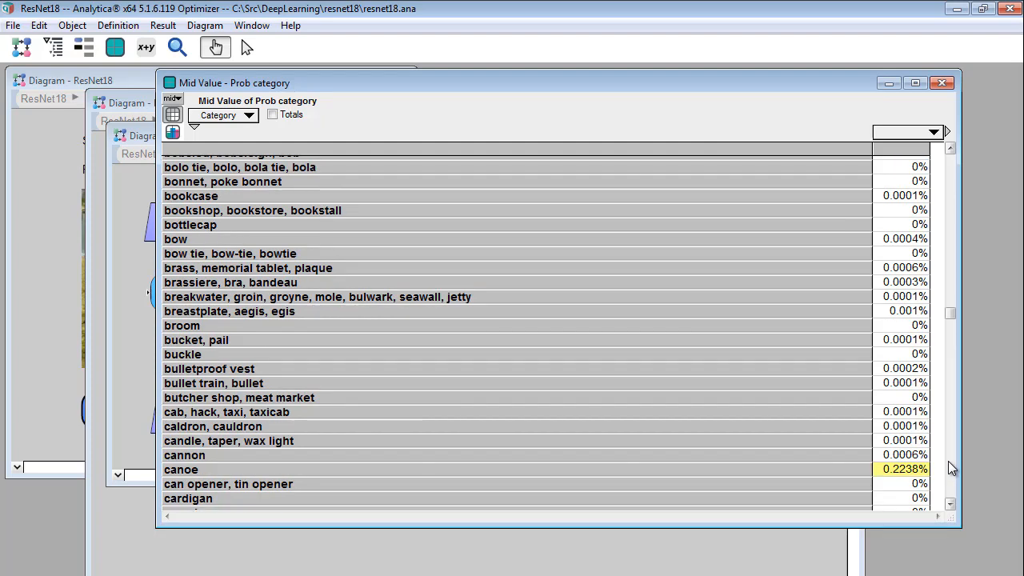
{"action": "scroll", "scroll_direction": "down", "scroll_amount": 3}
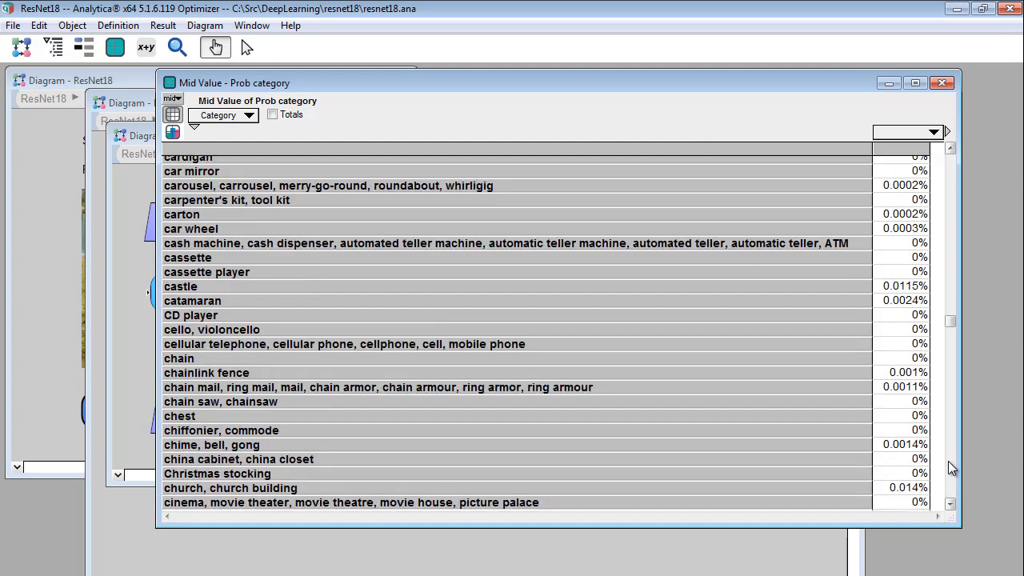
{"action": "scroll", "scroll_direction": "down", "scroll_amount": 3}
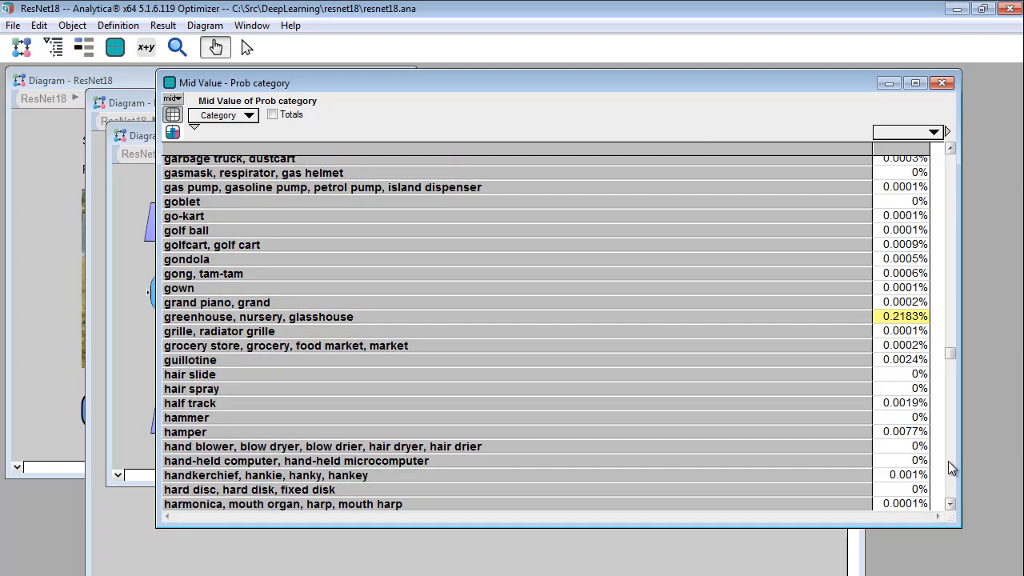
{"action": "scroll", "scroll_direction": "down", "scroll_amount": 3}
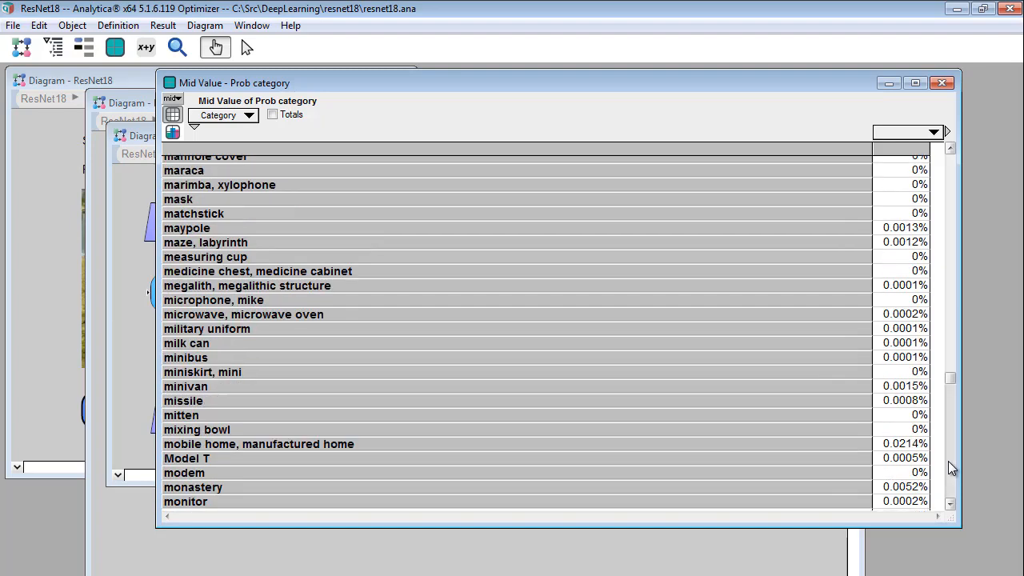
{"action": "scroll", "scroll_direction": "down", "scroll_amount": 3}
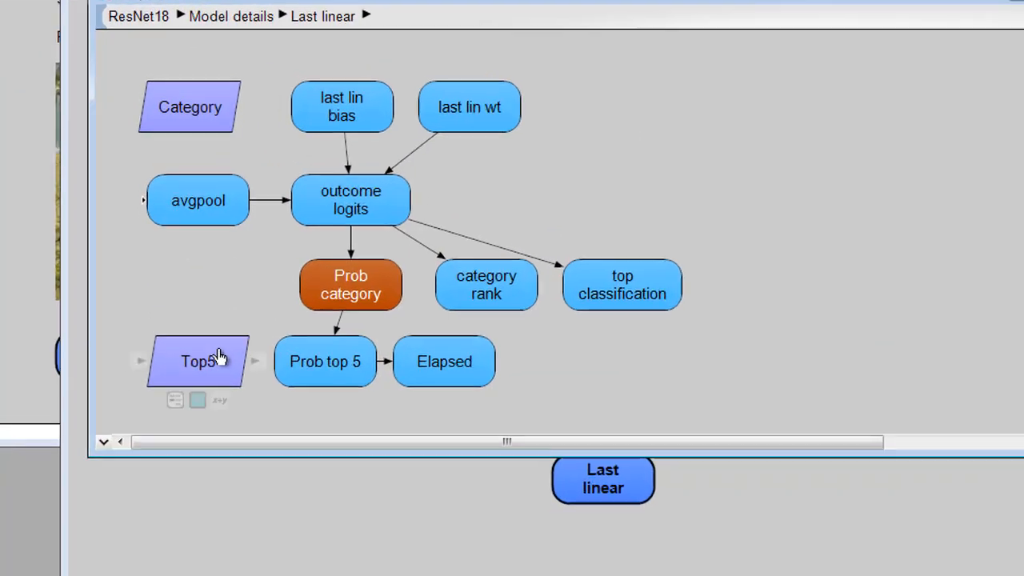
Step: Close the Last linear and Model details diagrams to return to the main ResNet18 diagram
{"action": "left_click", "coordinate": [197, 361]}
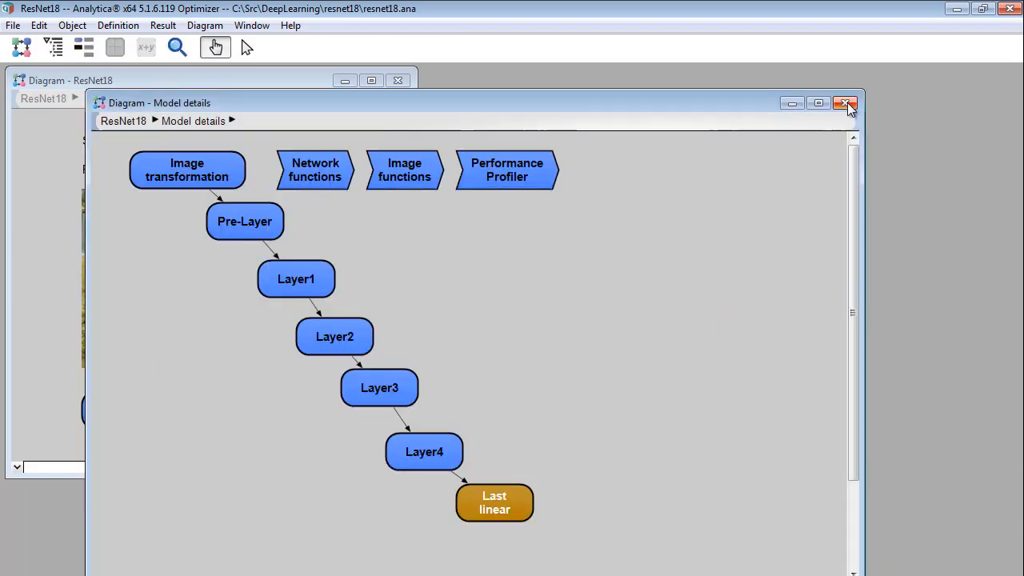
{"action": "left_click", "coordinate": [846, 102]}
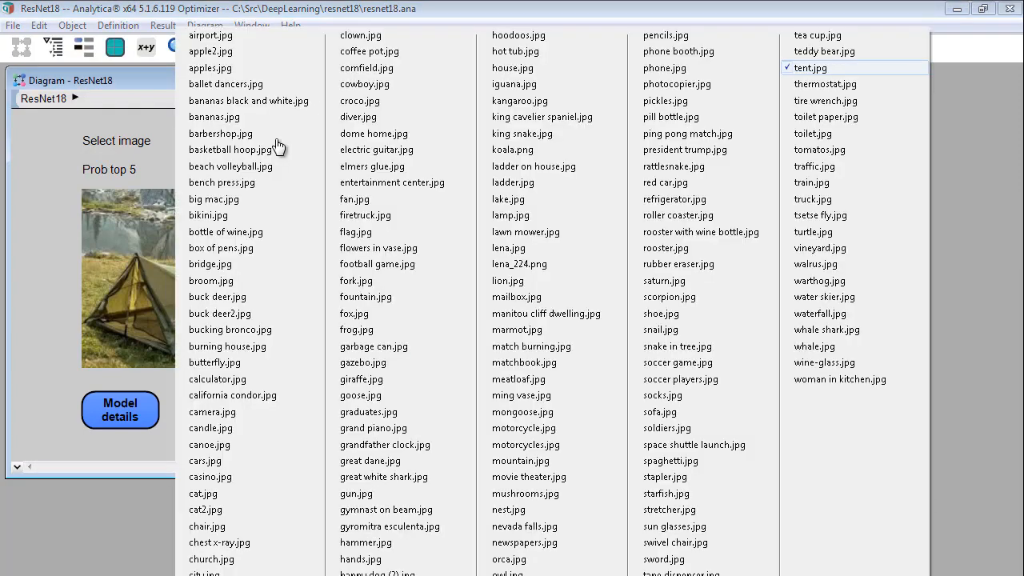